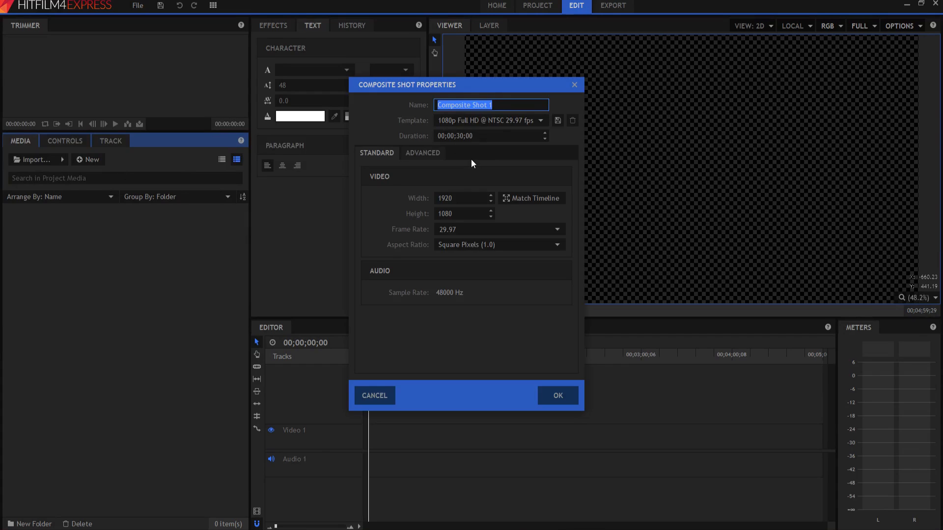
# Name the new 1920×1080, 30-second composite shot 'Timer' and confirm it.
pyautogui.write('Ti')
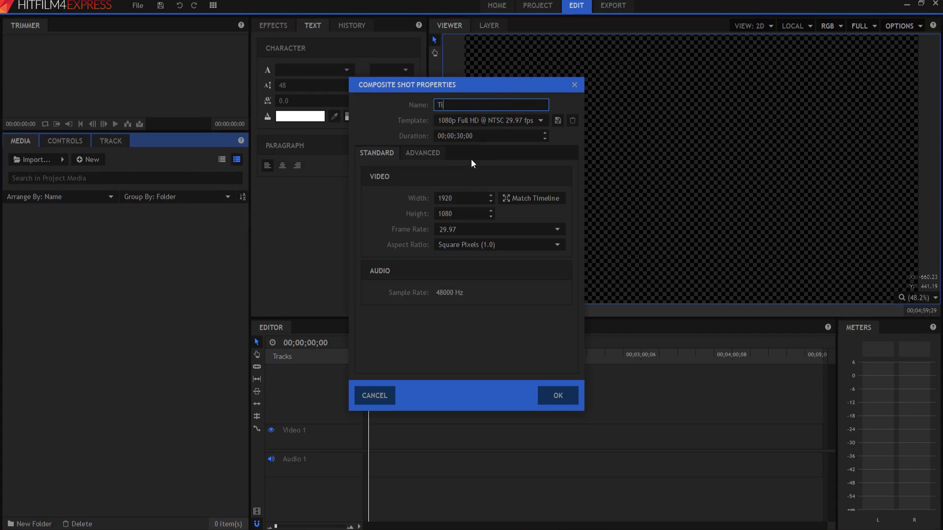
pyautogui.click(556, 396)
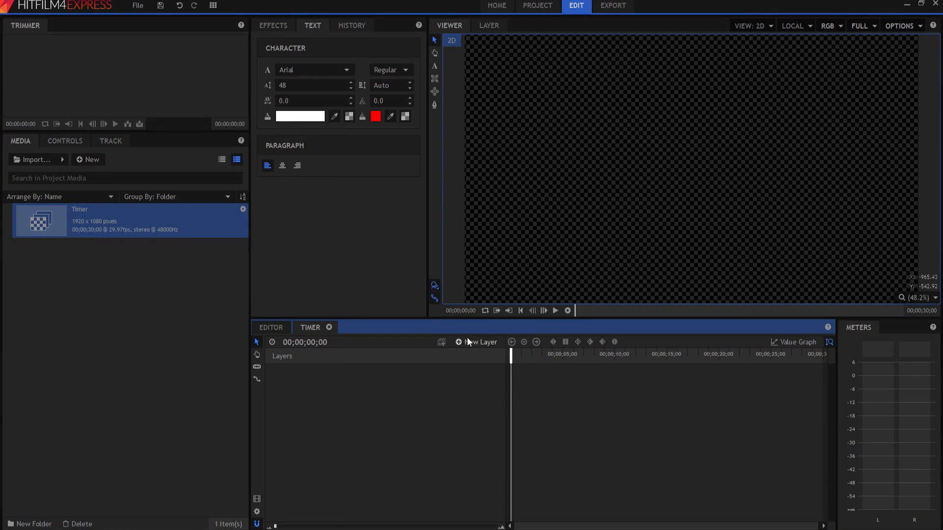
# Add a black full-frame 1920×1080 plane layer, 'New Plane 1', to Timer.
pyautogui.click(477, 342)
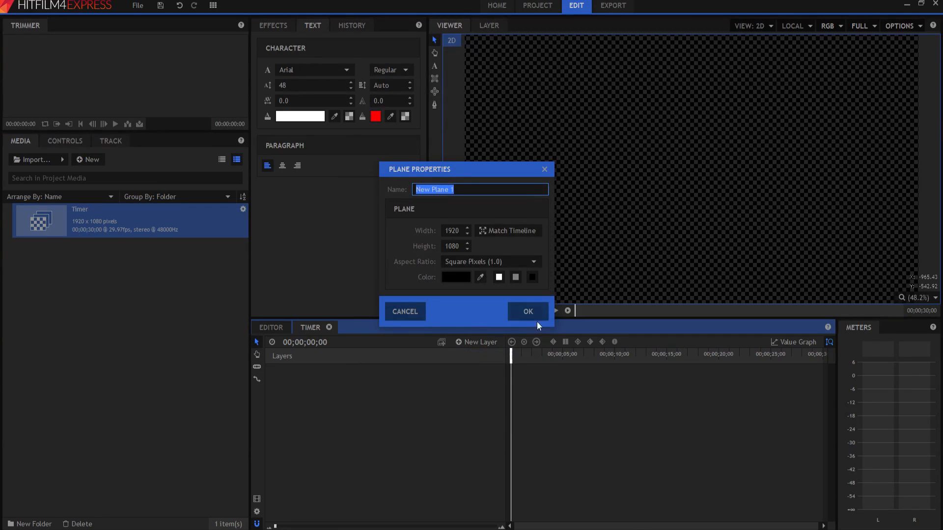
pyautogui.click(527, 312)
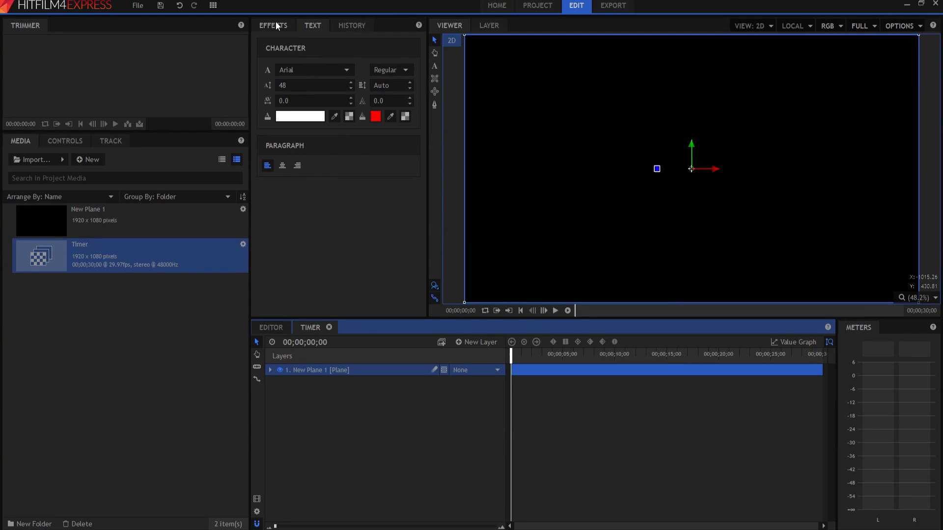
pyautogui.click(272, 25)
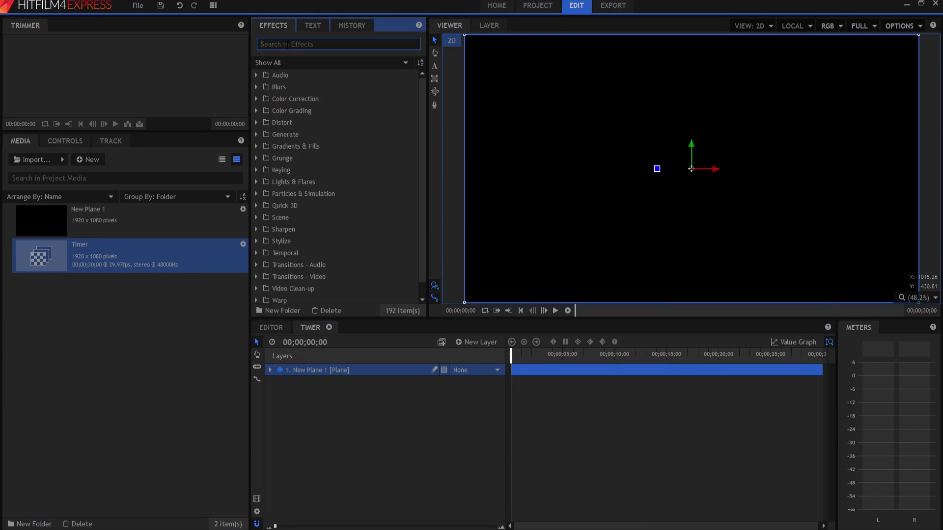
# Apply the Timecode effect to the plane and preview the running 00:00:00:00 counter.
pyautogui.write('time')
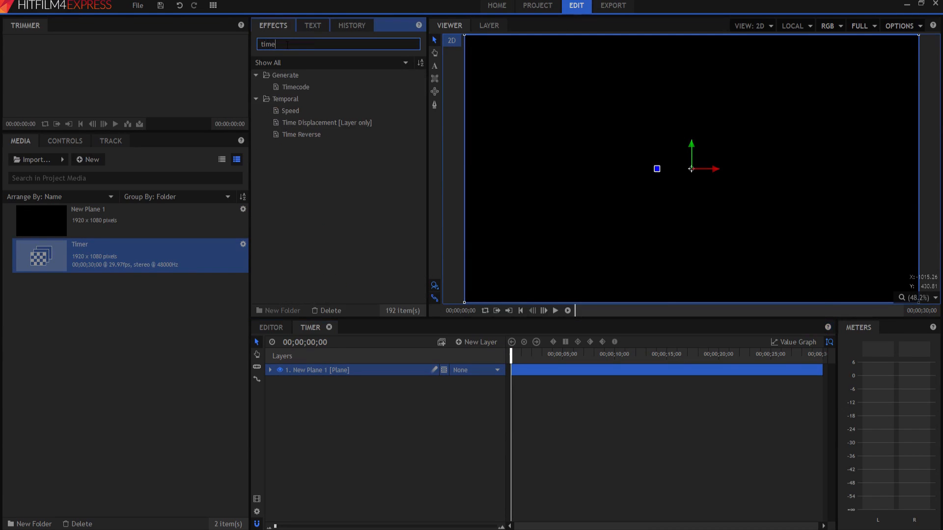
pyautogui.click(294, 86)
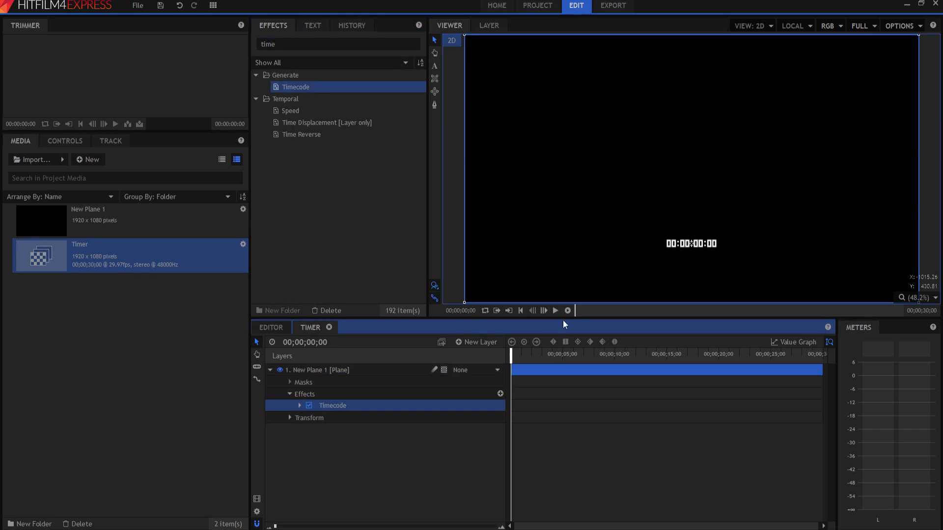
pyautogui.click(555, 311)
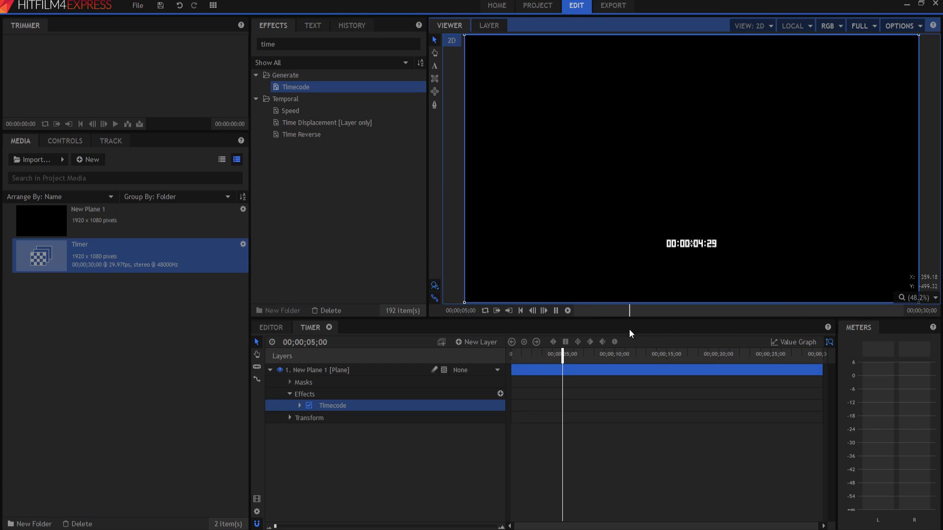
pyautogui.click(521, 311)
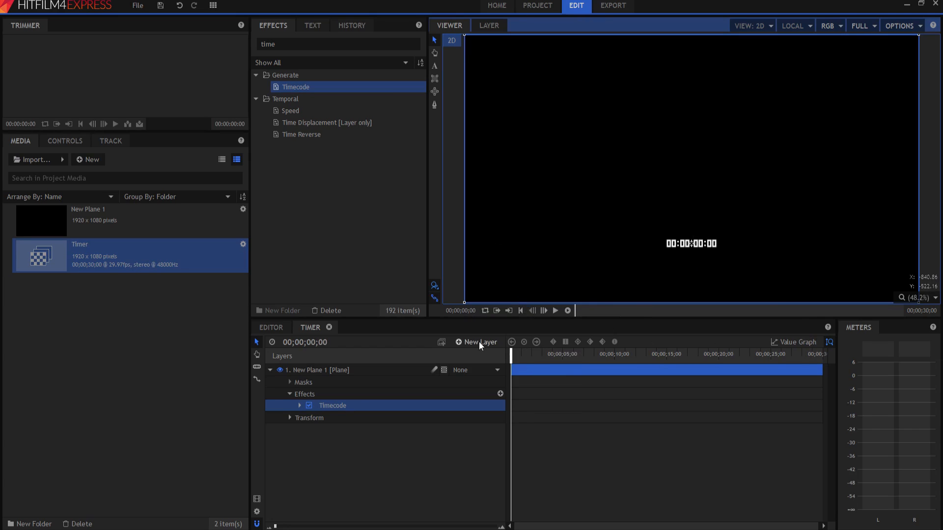
# Add a Grade layer above the plane with a Time Reverse effect.
pyautogui.click(475, 341)
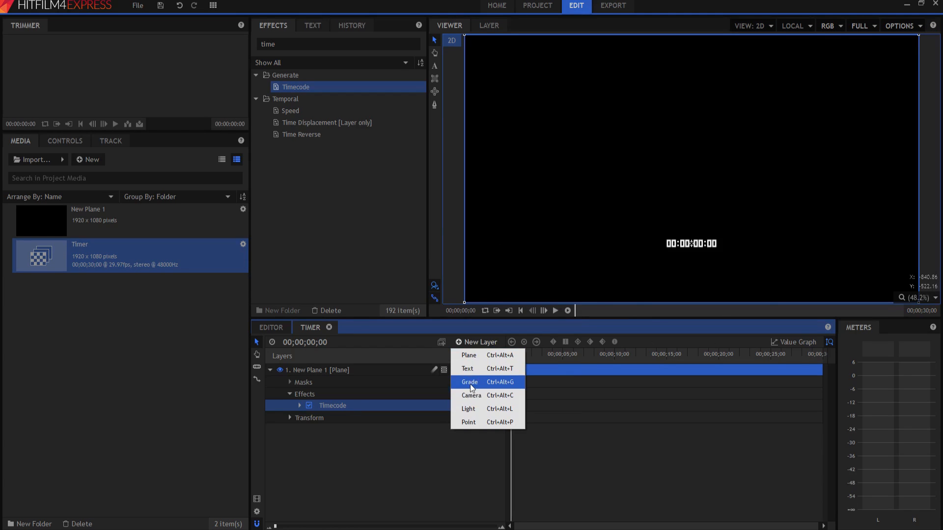
pyautogui.click(469, 382)
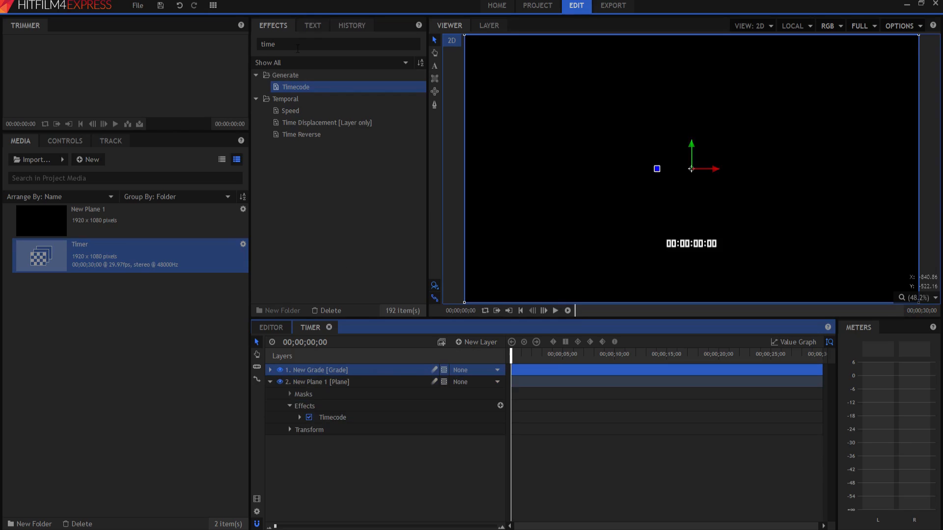
pyautogui.click(336, 44)
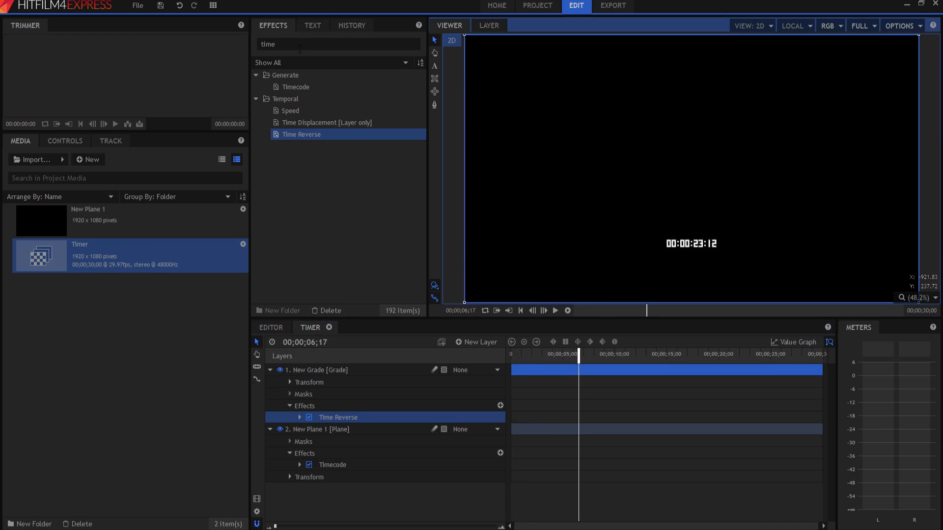
# Put a Demult effect on the plane to remove black, then preview the countdown.
pyautogui.write('dem')
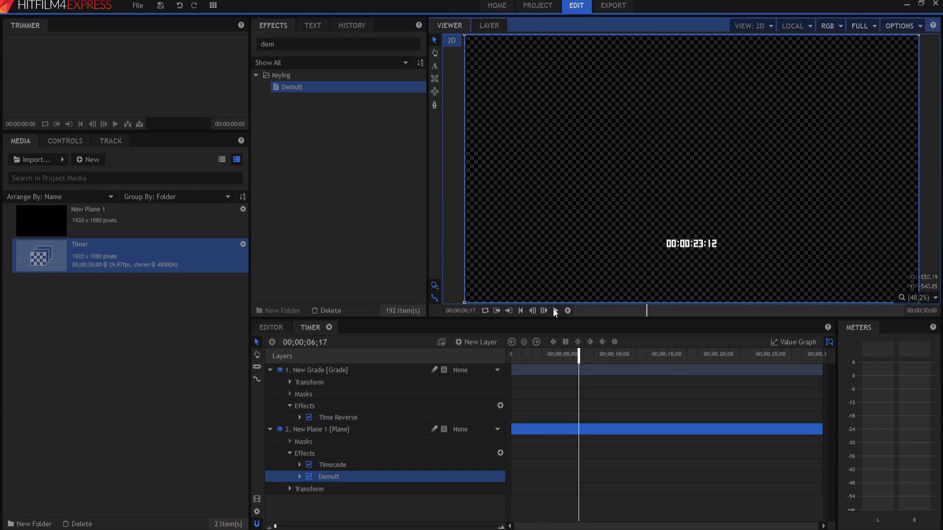
pyautogui.click(554, 311)
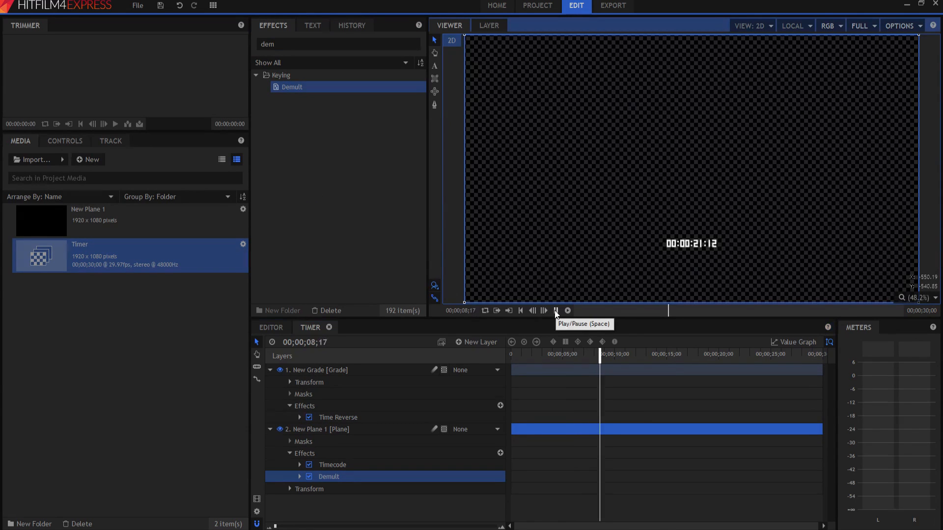
pyautogui.click(556, 311)
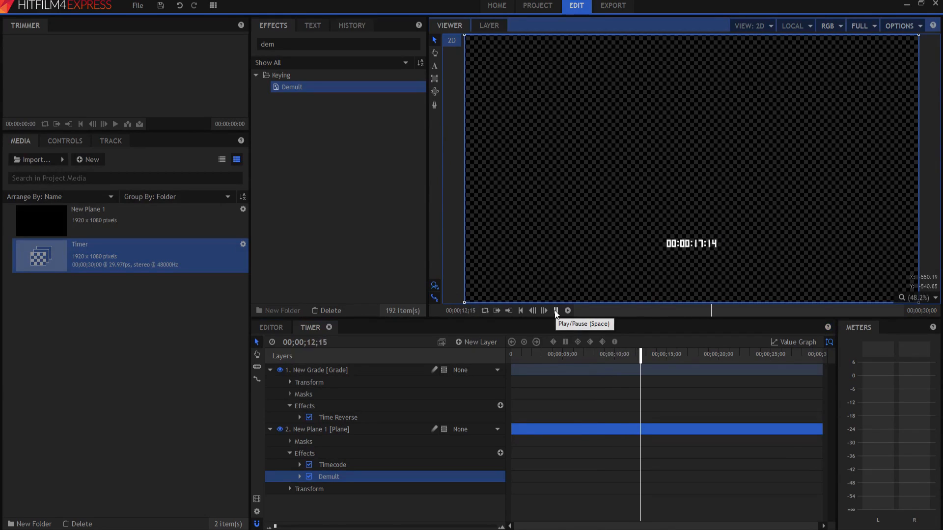
pyautogui.click(555, 311)
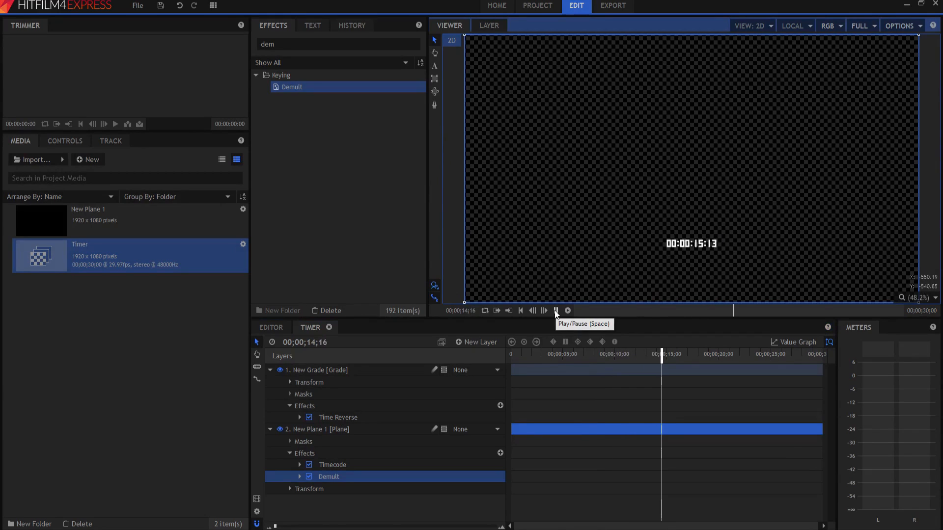